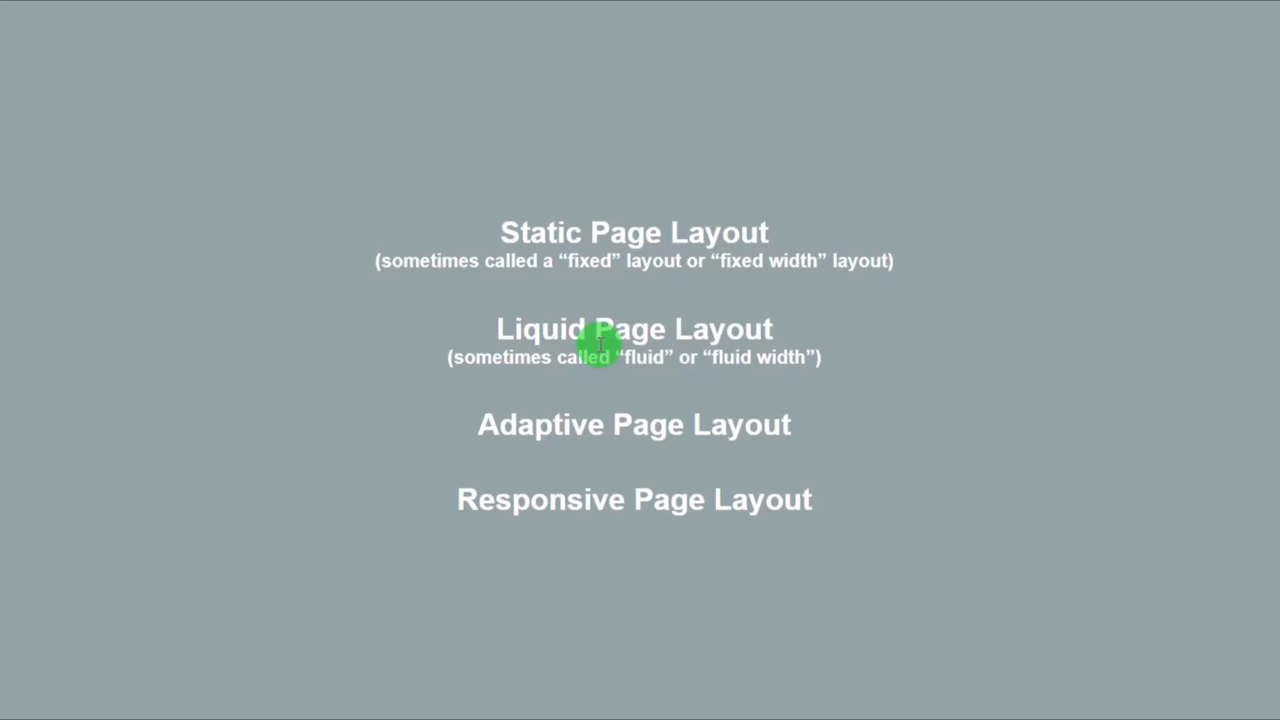
mouse_move(492, 228)
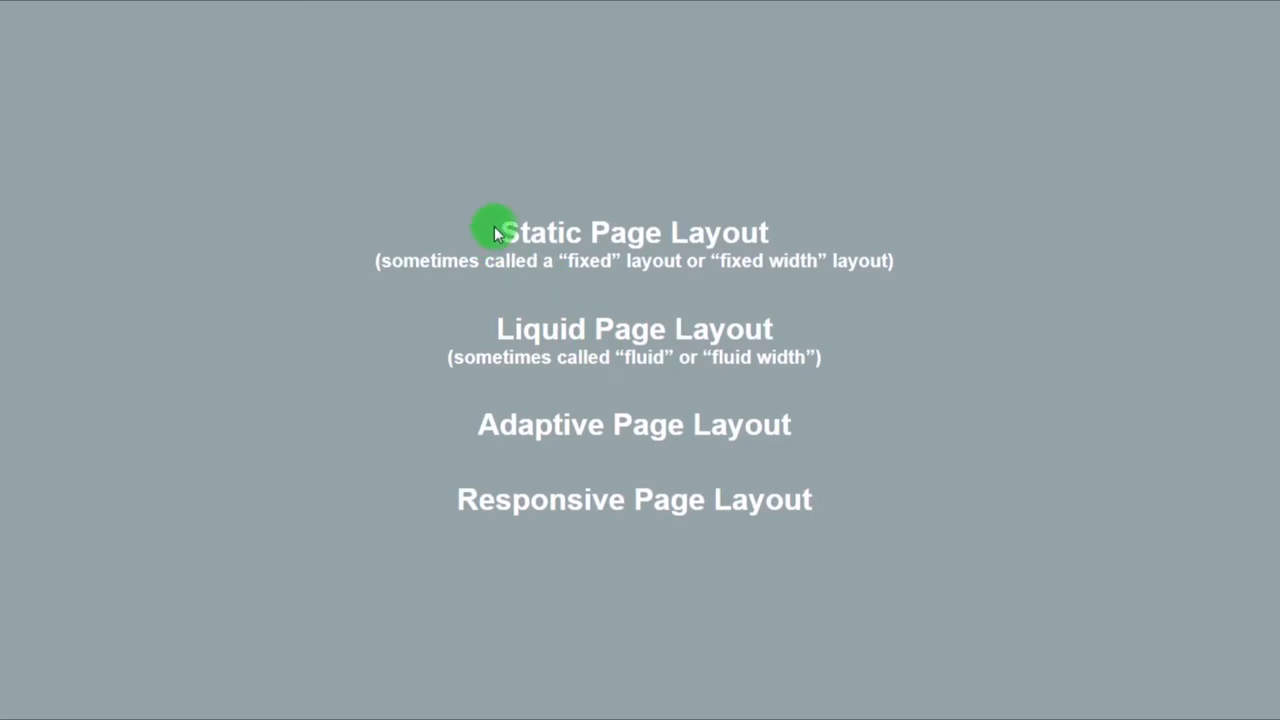
Open DevTools on the static layout page and give the page more room beside the inspector.
left_click_drag(498, 232, 768, 232)
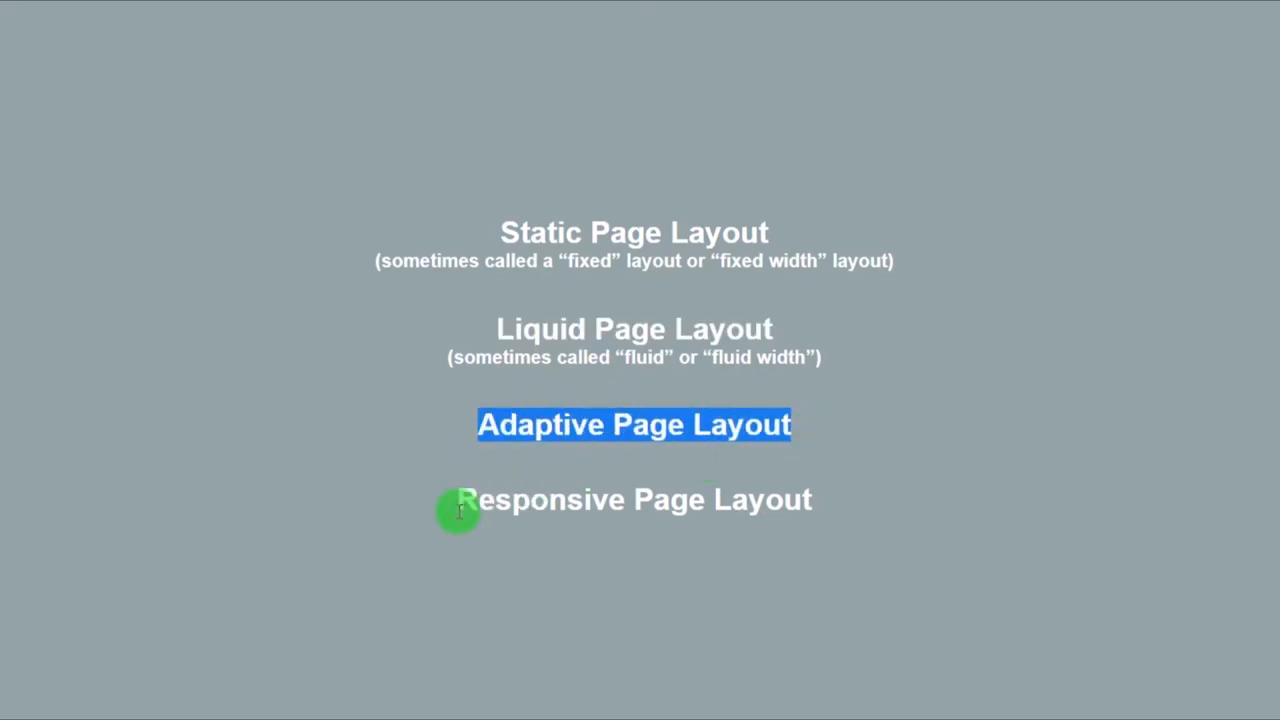
mouse_move(1205, 433)
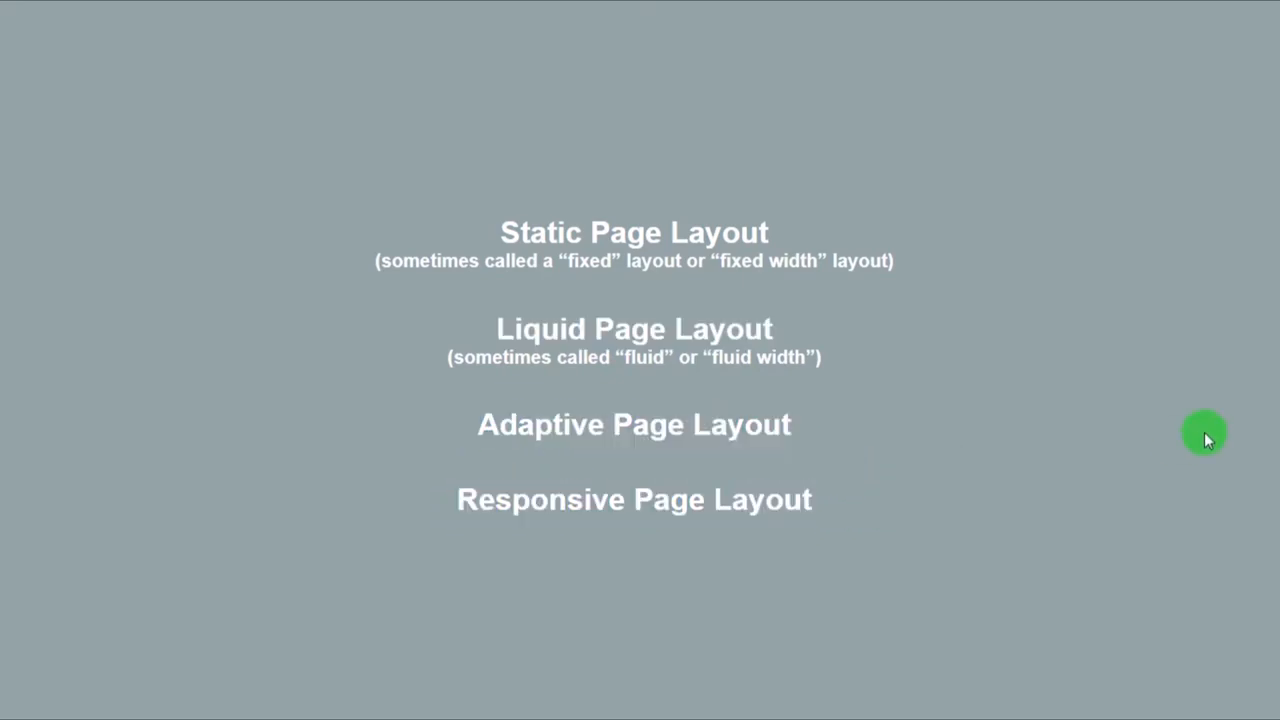
mouse_move(520, 235)
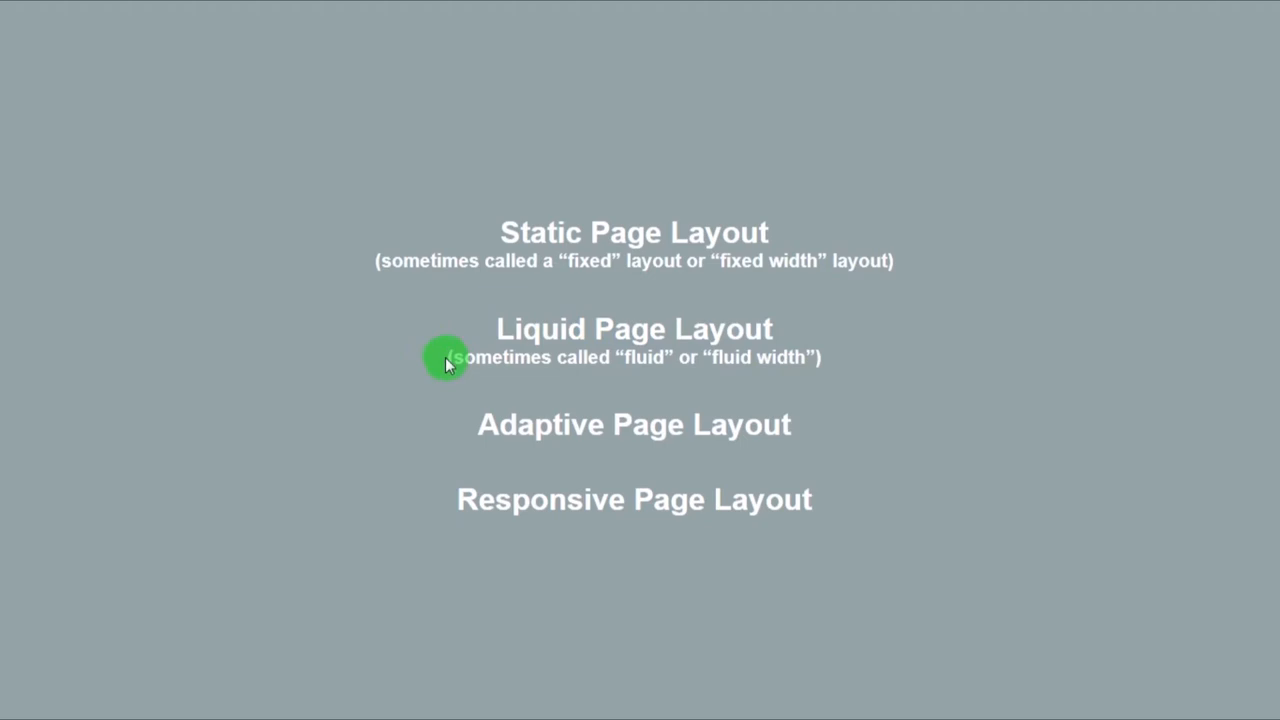
left_click_drag(447, 357, 820, 357)
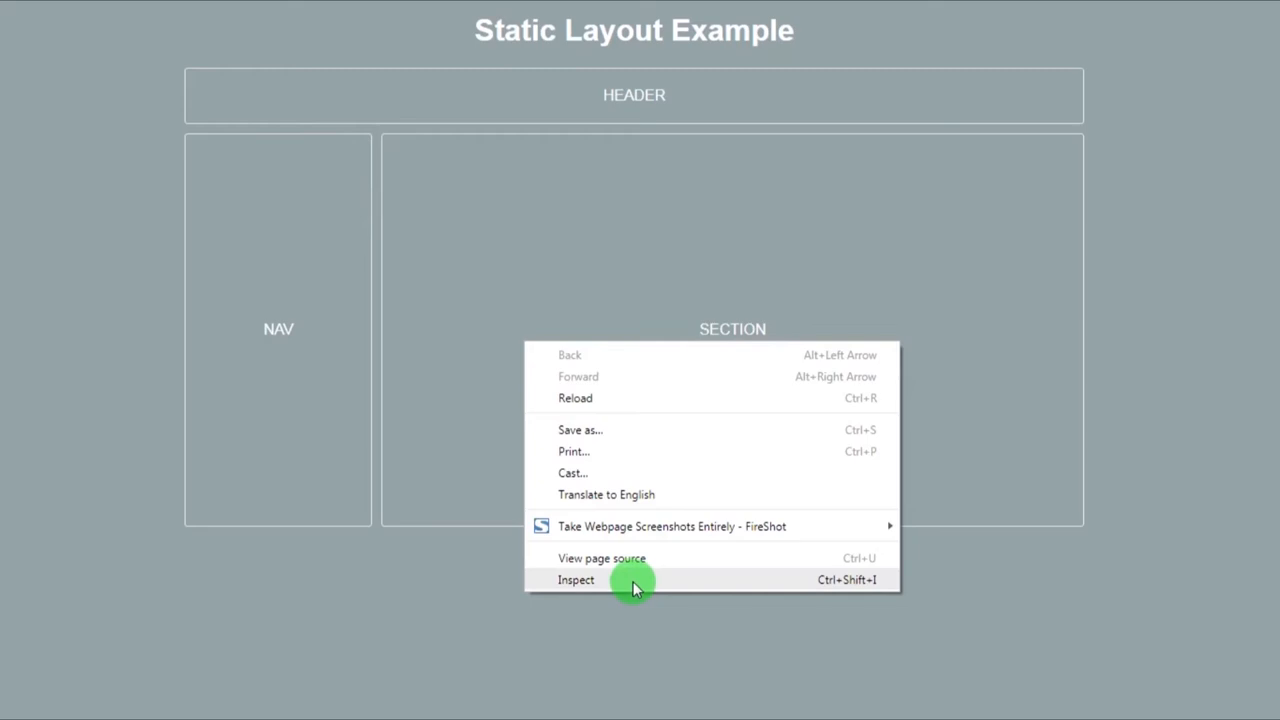
left_click(576, 580)
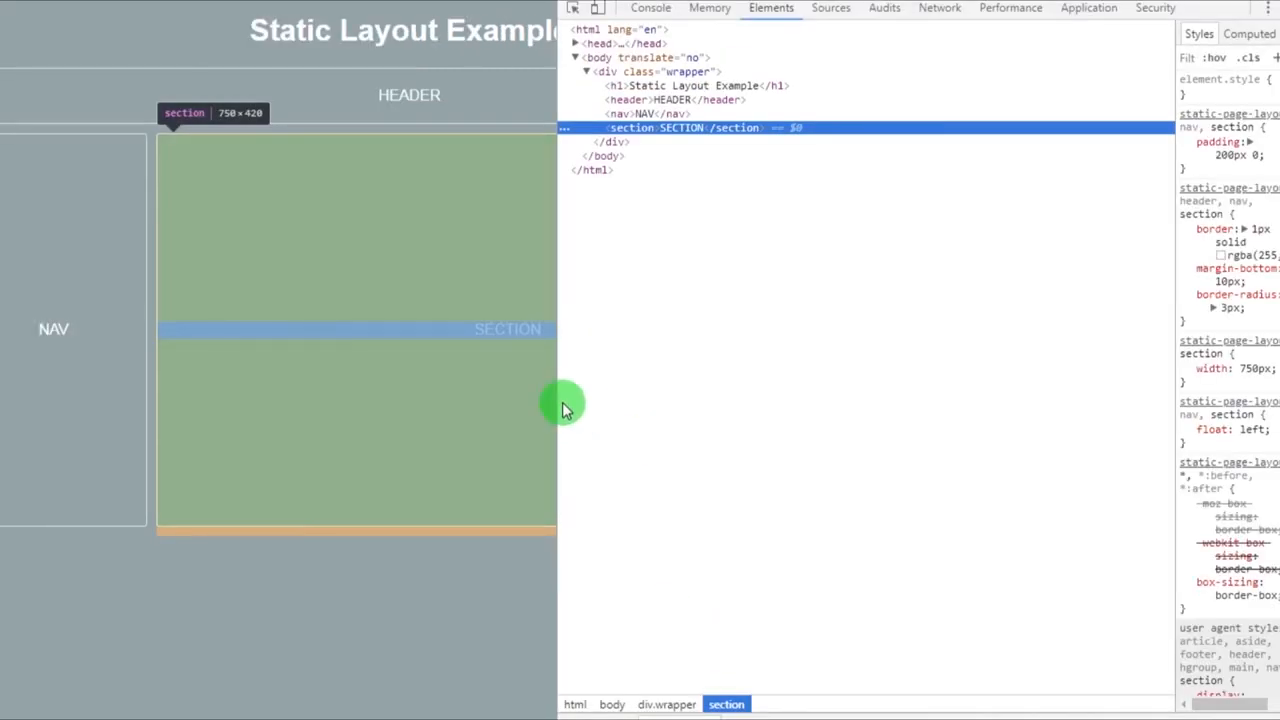
left_click_drag(565, 410, 597, 411)
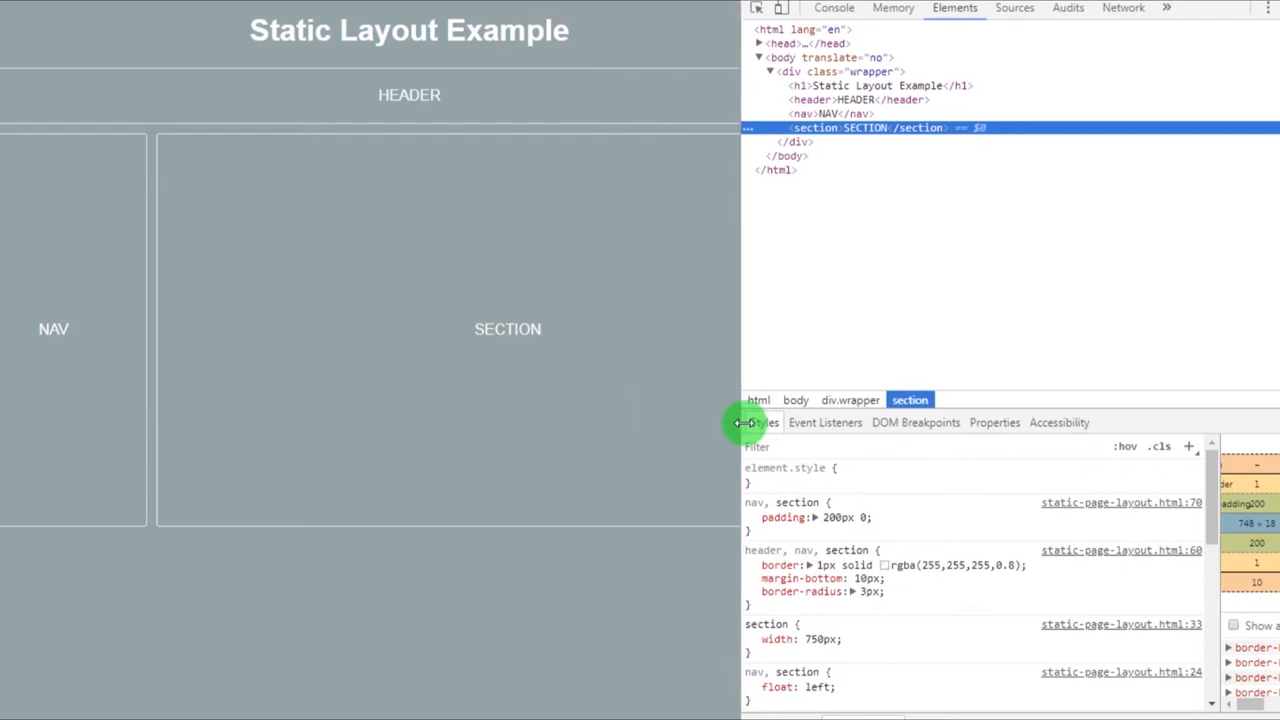
mouse_move(805, 178)
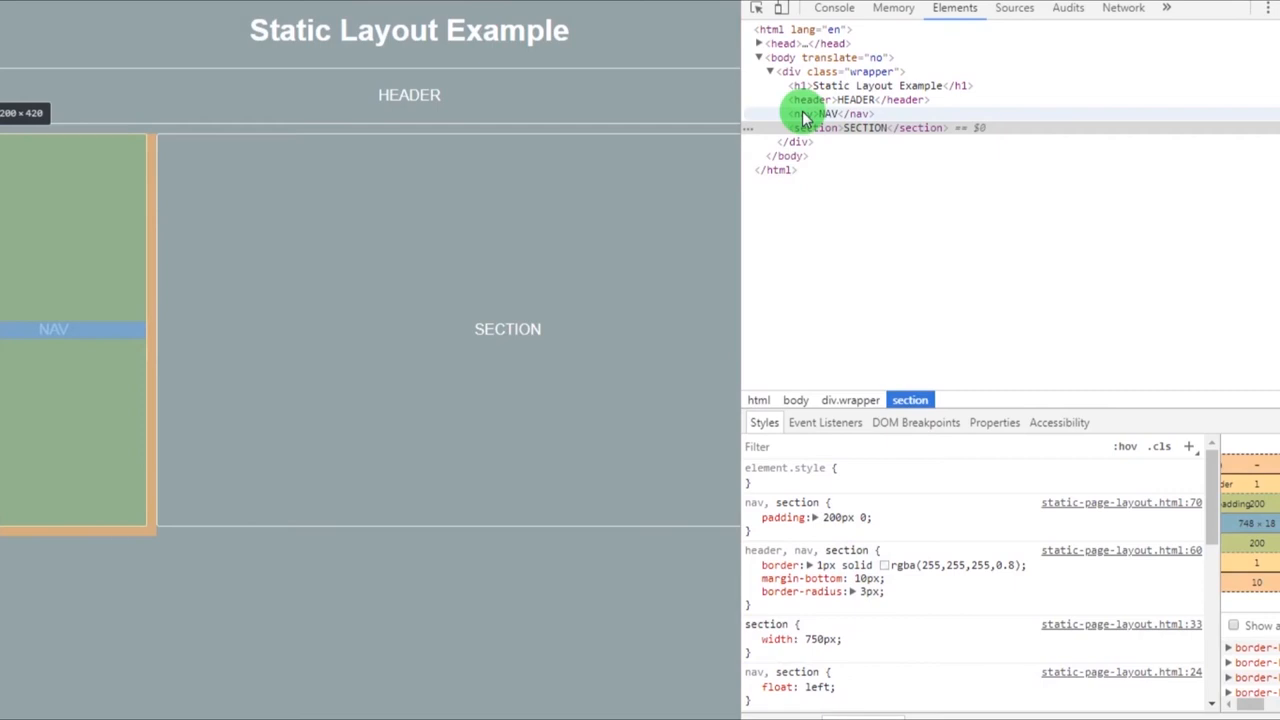
Select the nav element, then resize the view to about 473px and back to 633px.
left_click(828, 113)
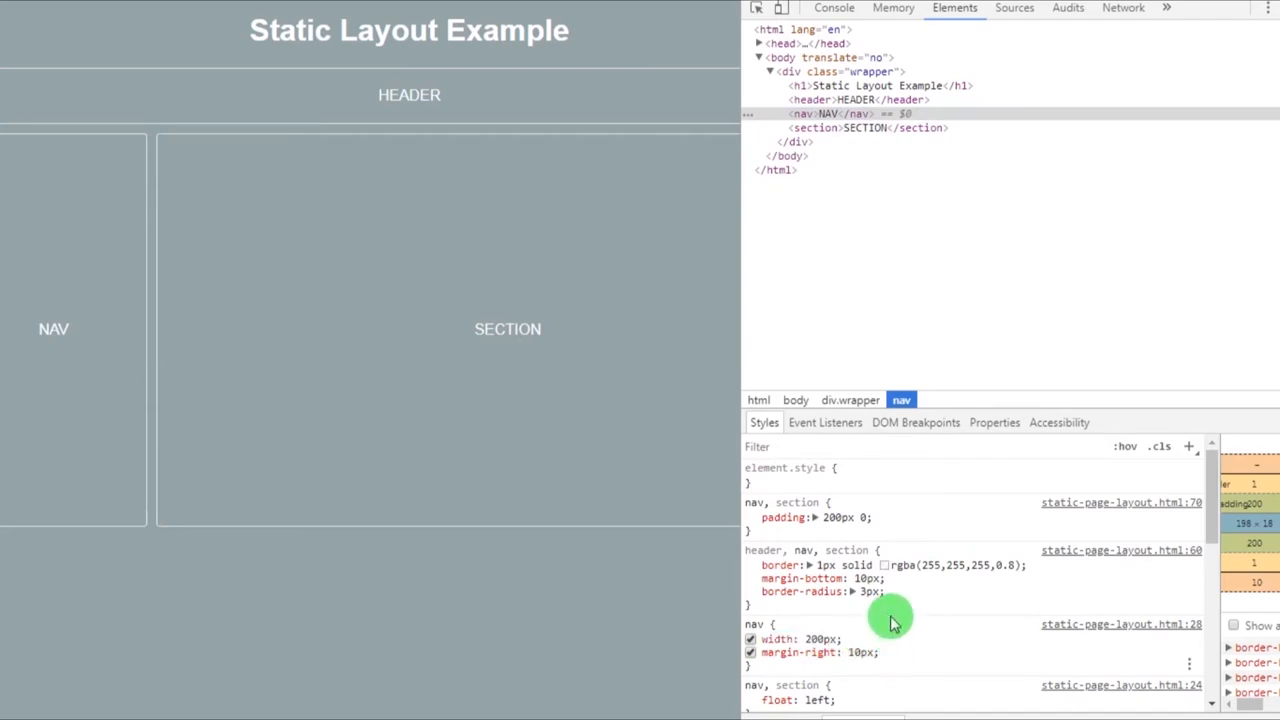
mouse_move(745, 472)
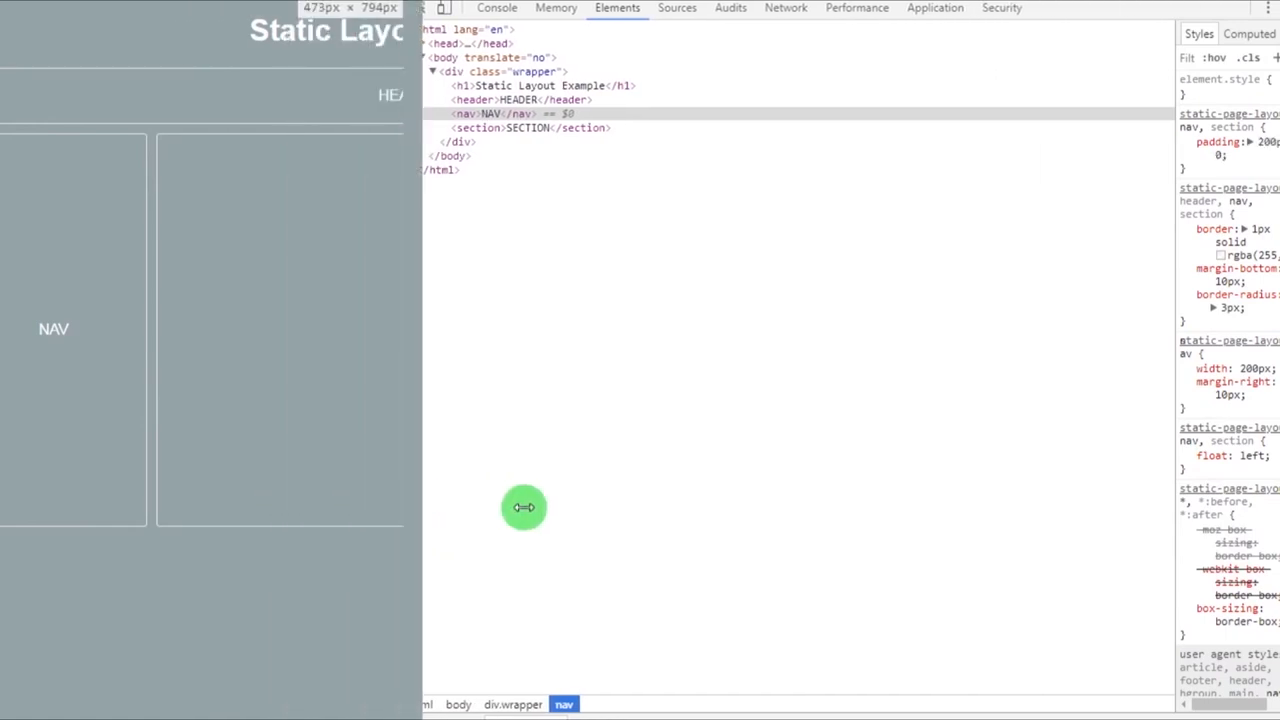
left_click_drag(524, 507, 352, 518)
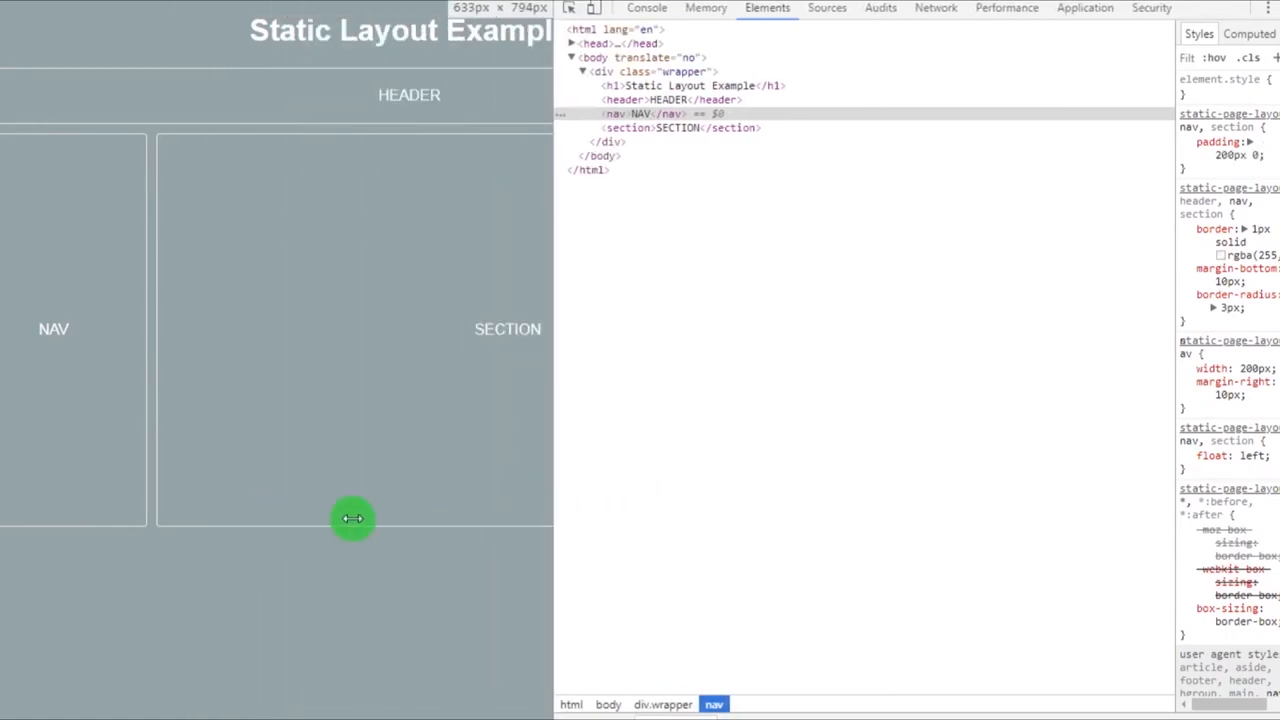
left_click_drag(352, 518, 627, 480)
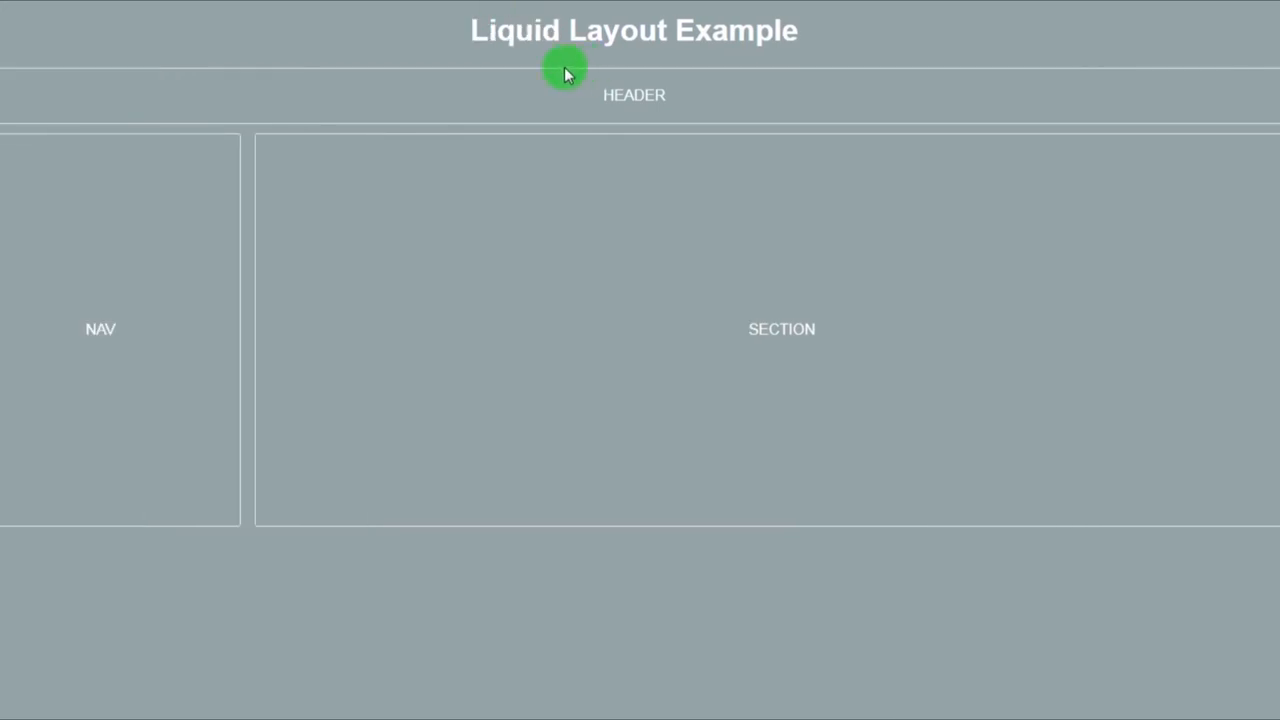
Highlight the liquid section's 78.125% width rule and narrow the page so the boxes shrink.
left_click_drag(565, 70, 810, 30)
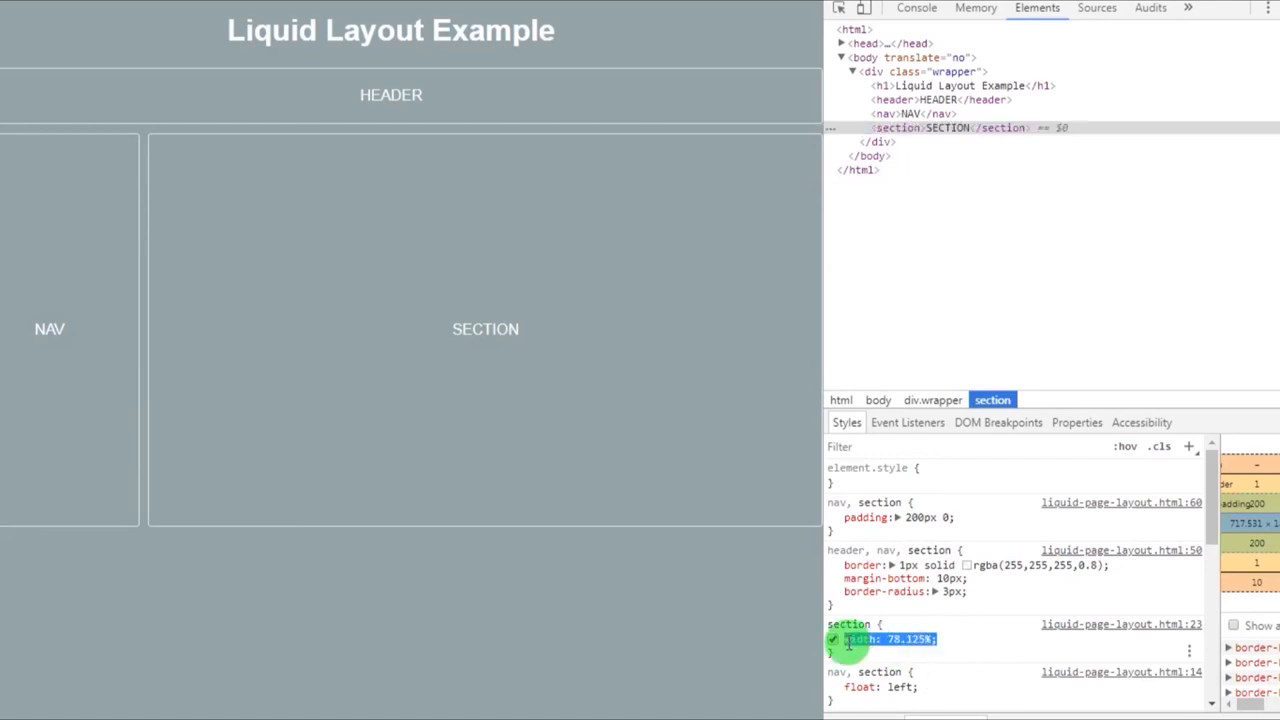
left_click(880, 687)
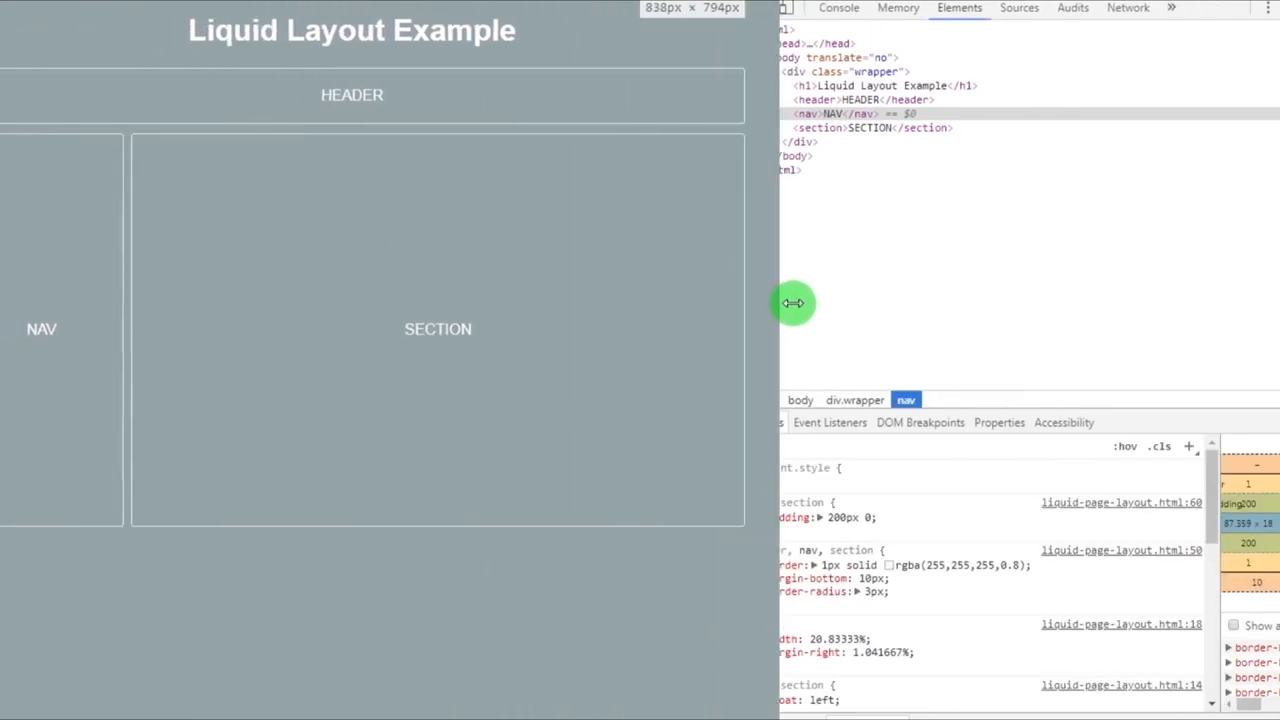
left_click_drag(793, 303, 368, 332)
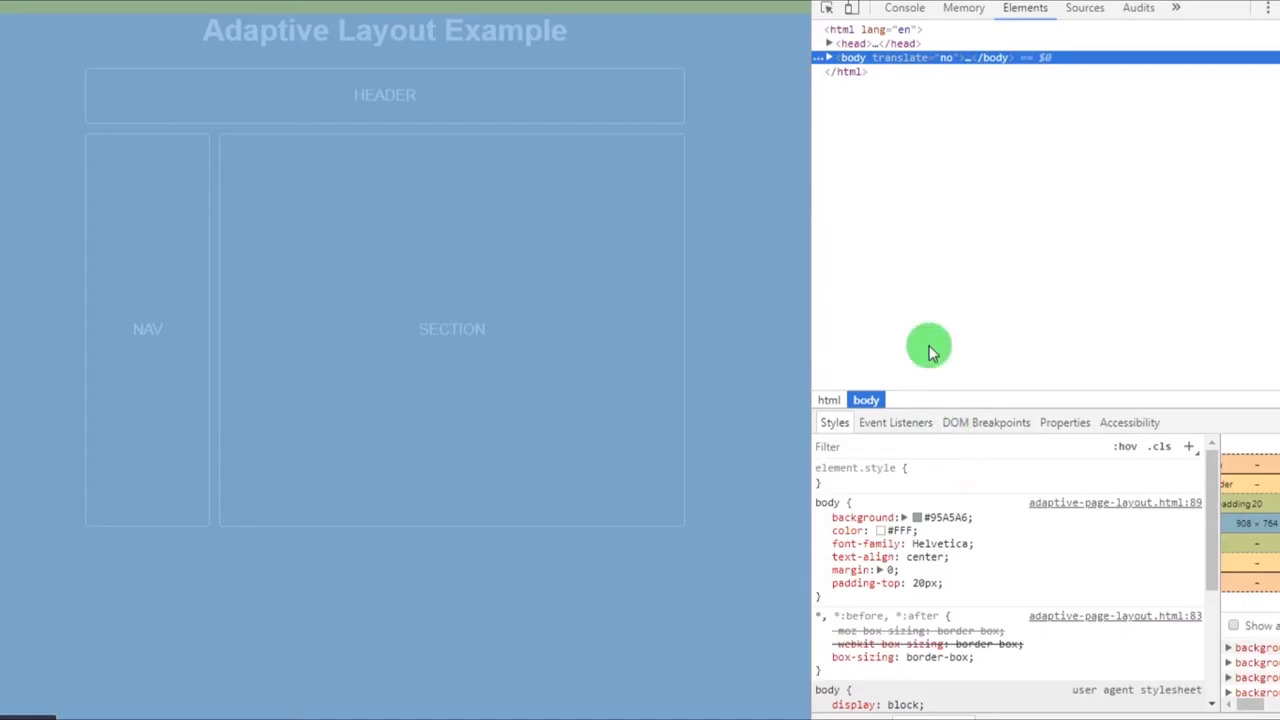
Expand body, show the overridden 400px and media-rule 497px widths, and narrow to about 396px.
right_click(853, 57)
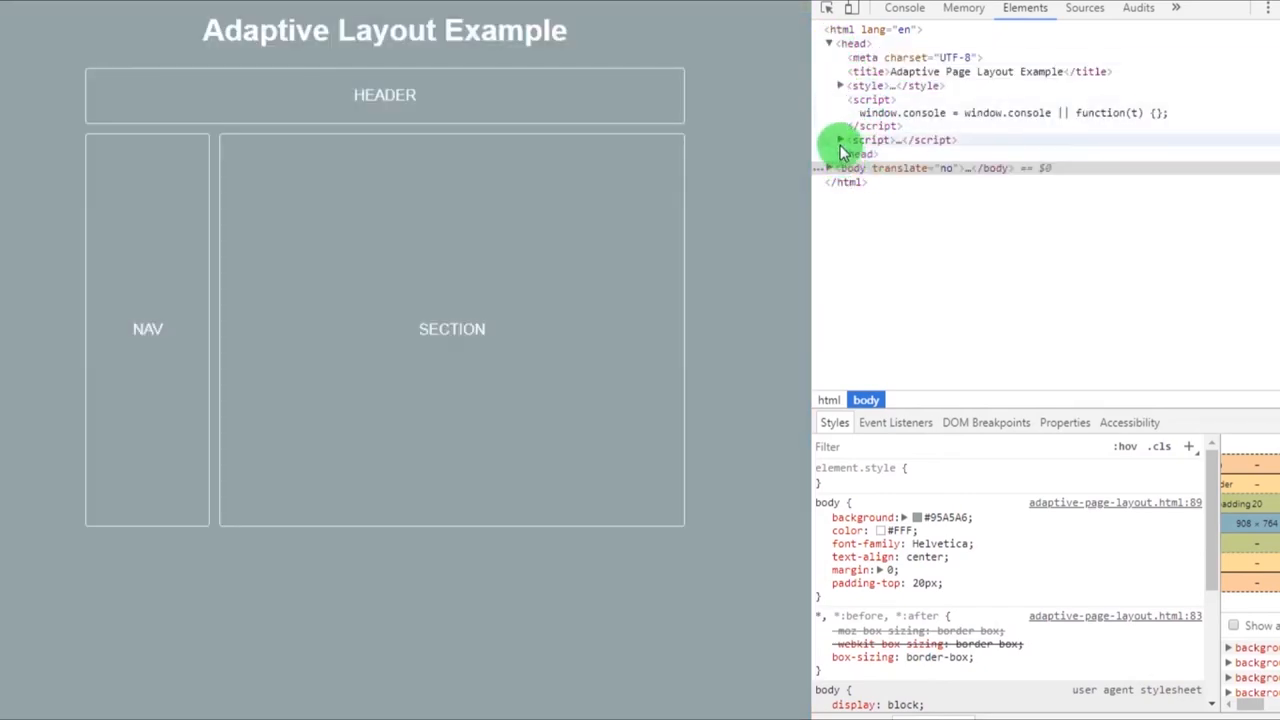
left_click(828, 167)
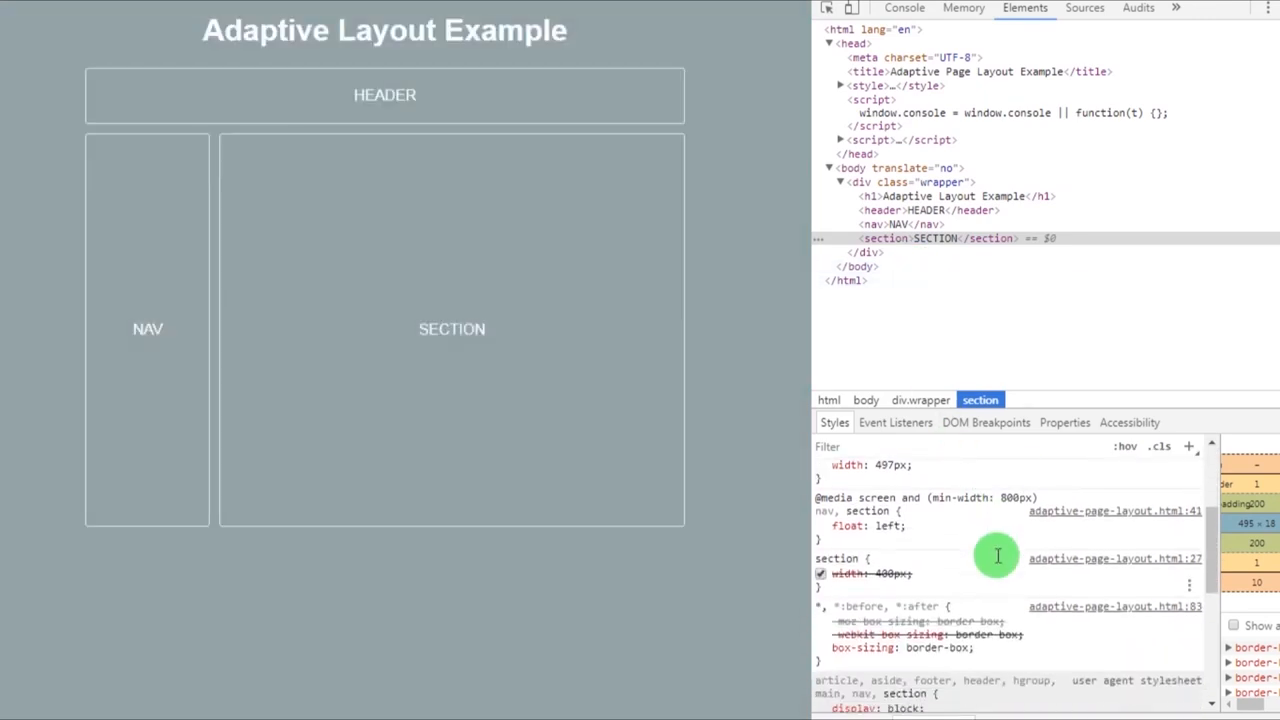
left_click(870, 573)
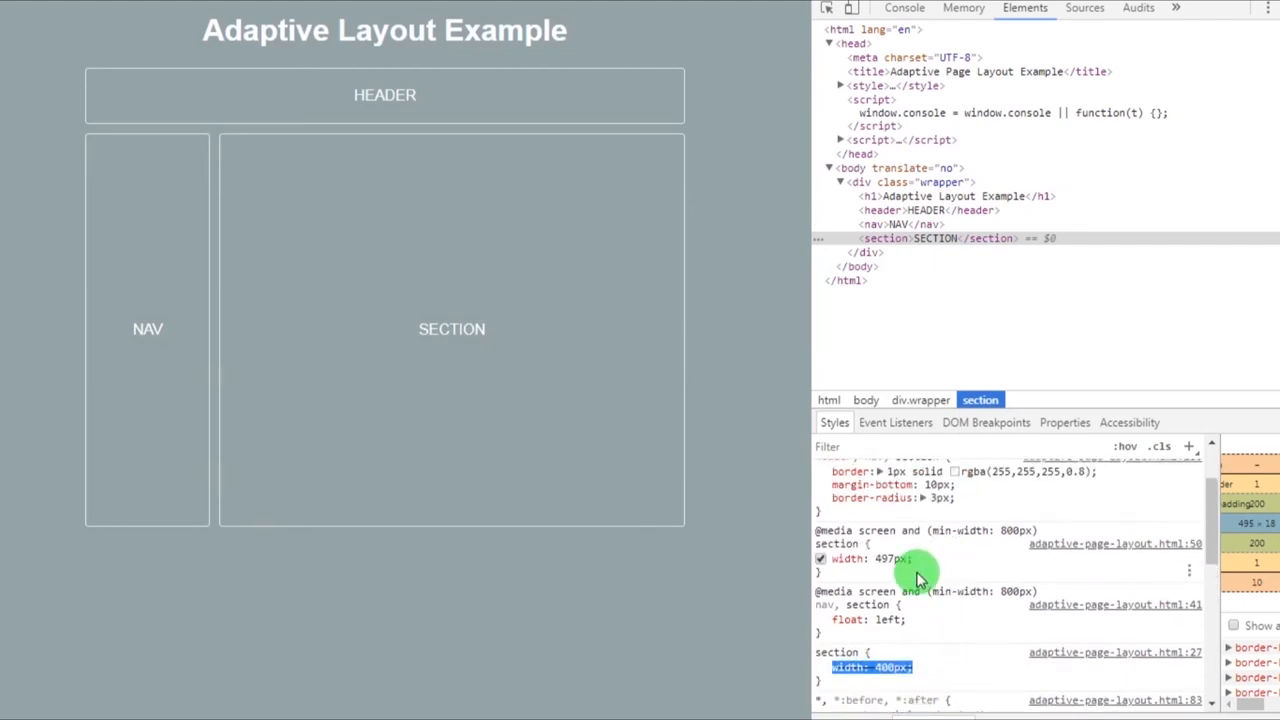
left_click(821, 619)
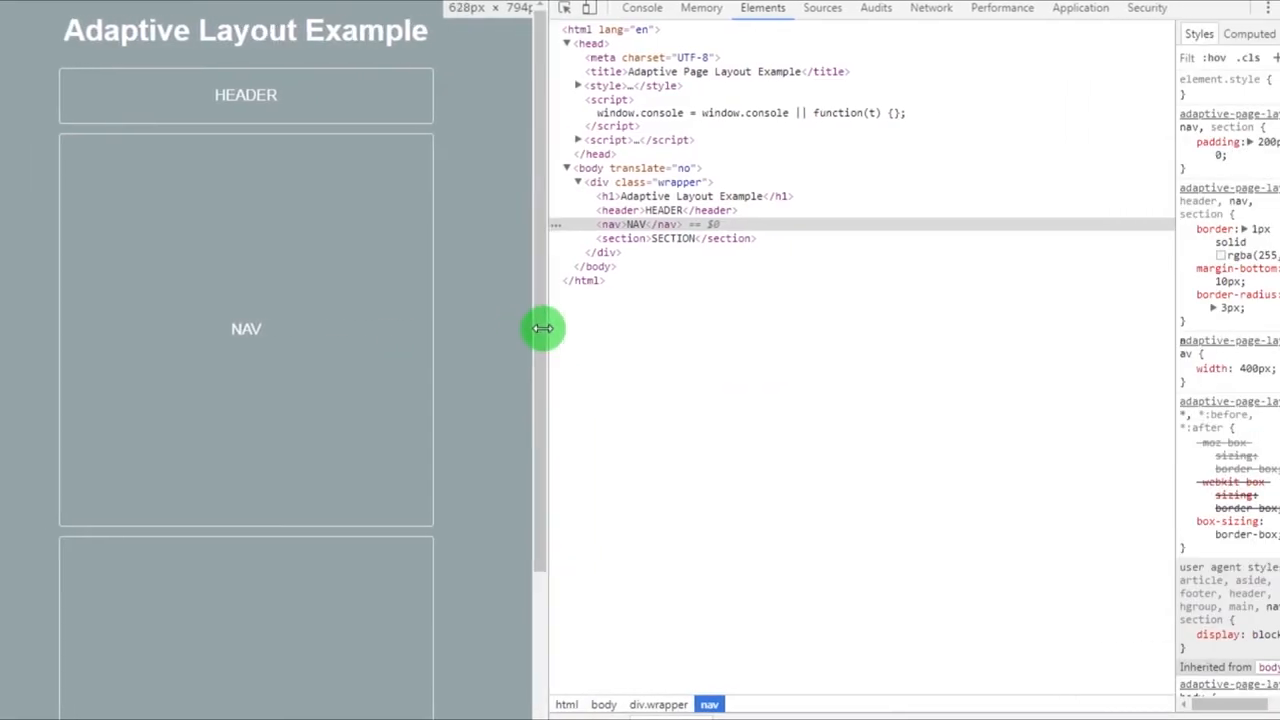
left_click_drag(543, 328, 371, 353)
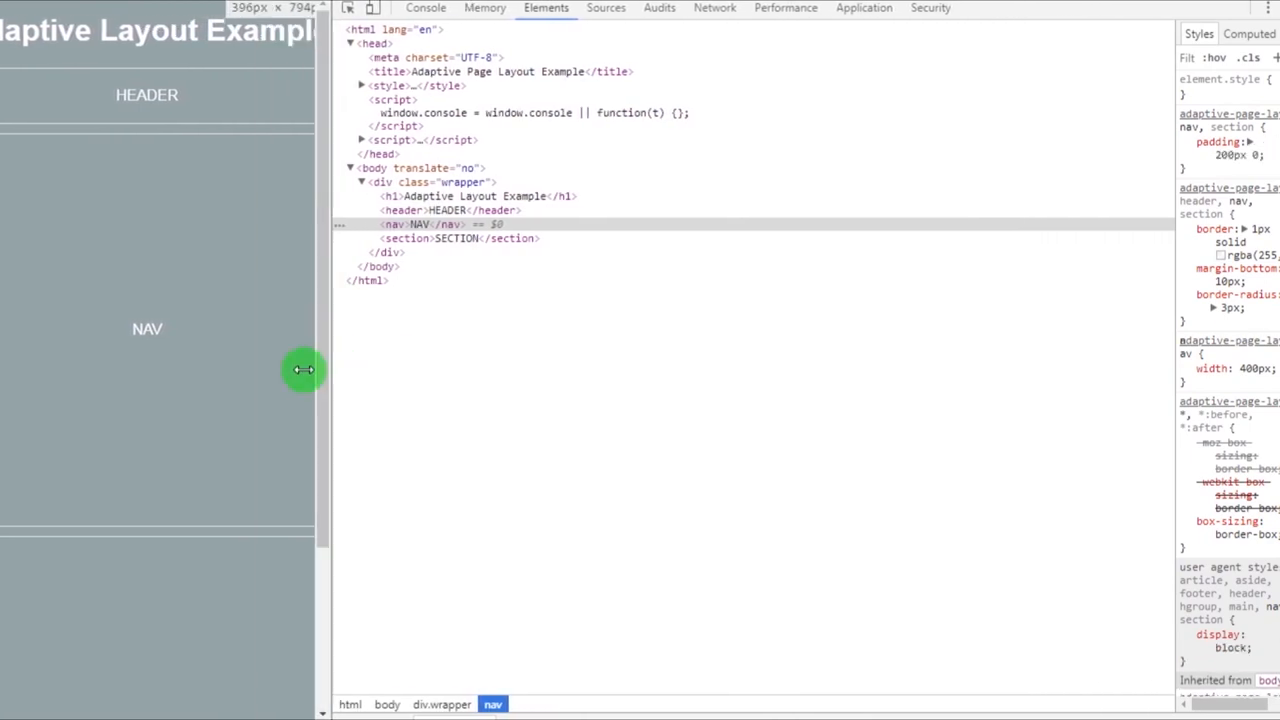
left_click_drag(303, 370, 408, 401)
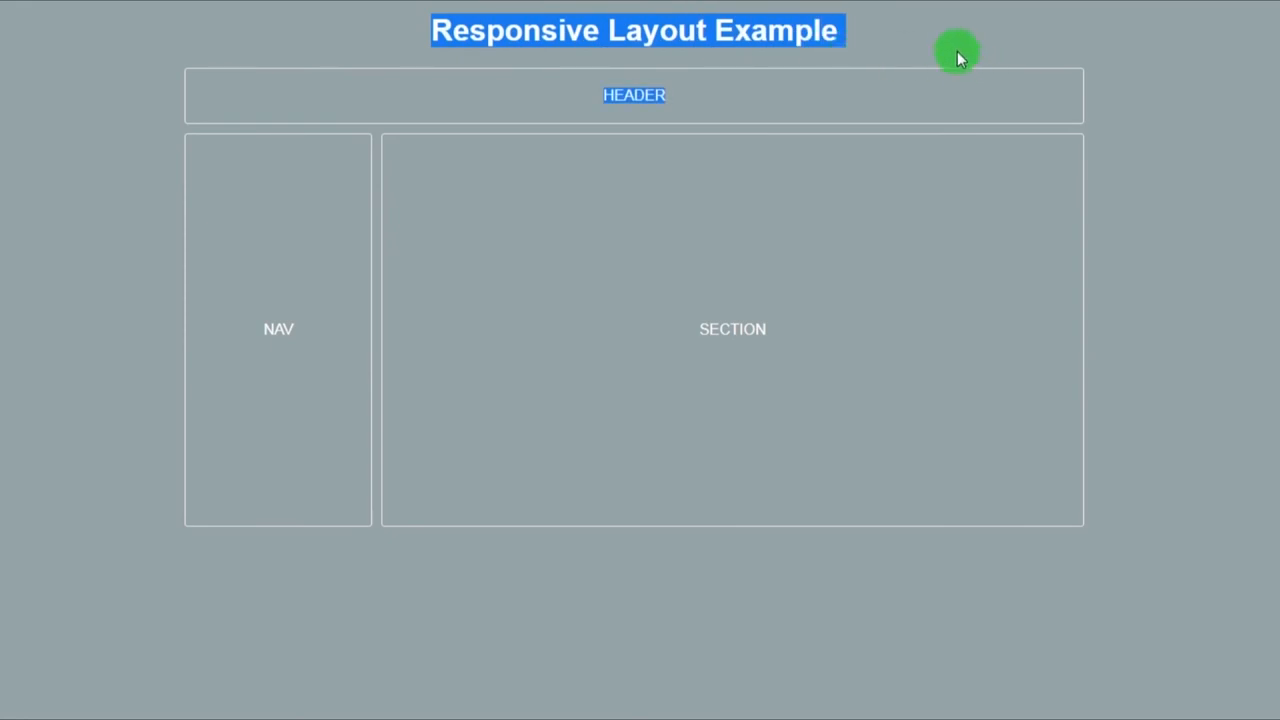
Expand body and div.wrapper, highlight the section's 78.125% width, and resize the view to about 830px.
right_click(1127, 485)
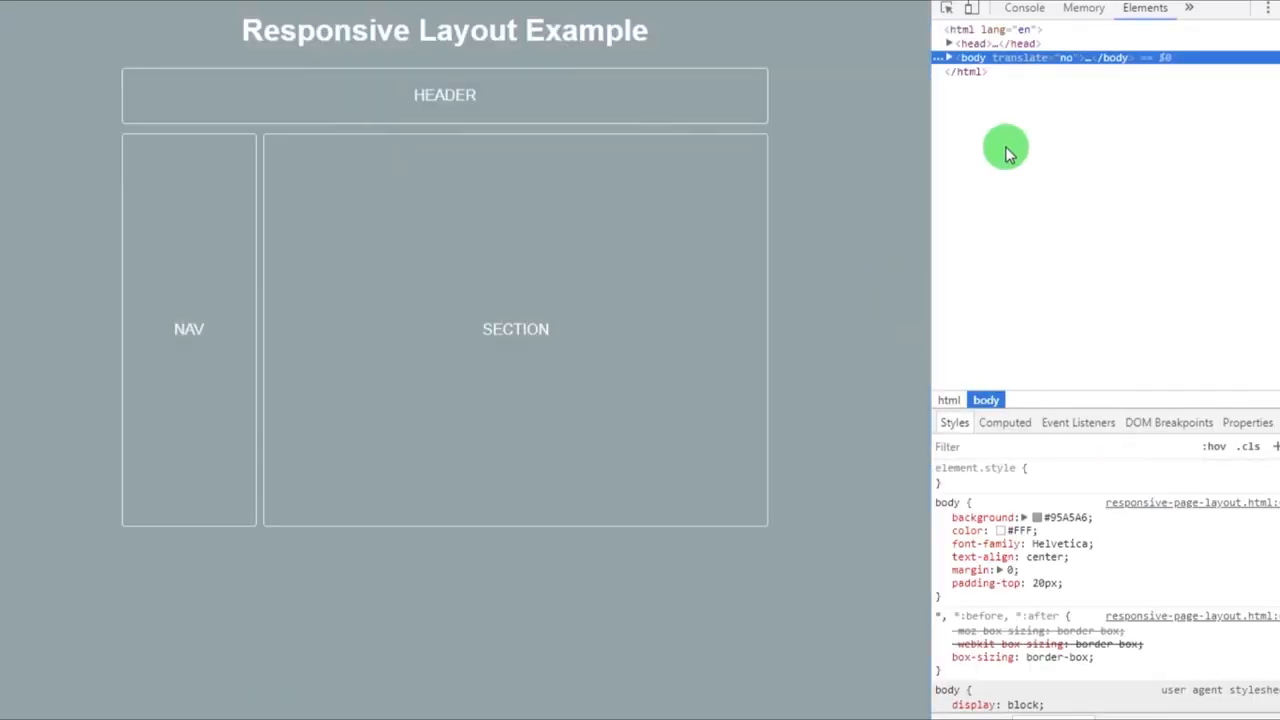
left_click(949, 57)
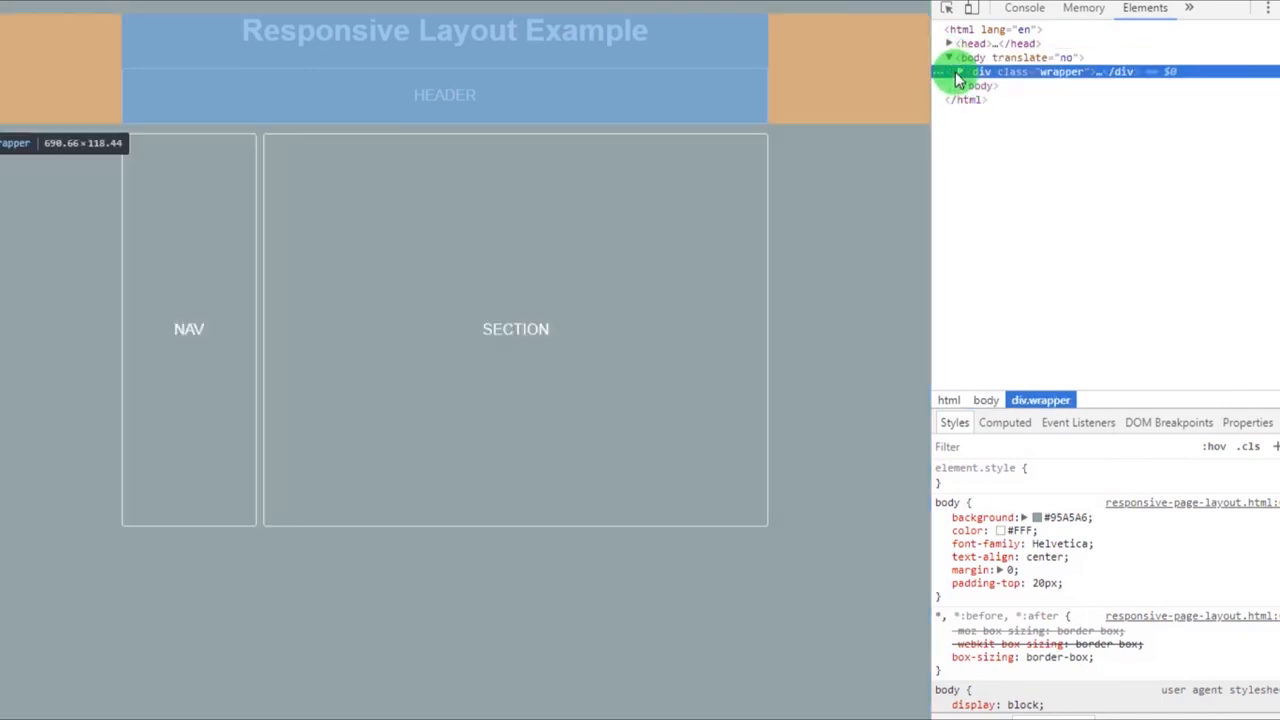
left_click(959, 71)
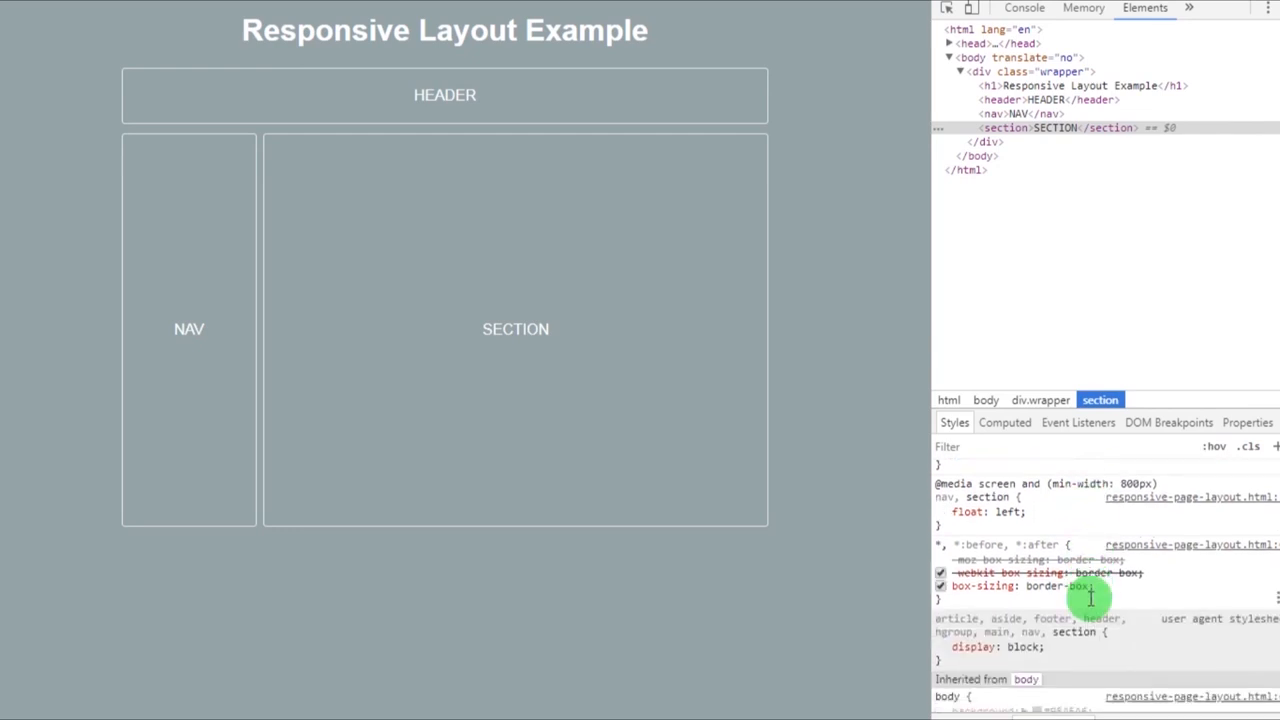
scroll("down", 3)
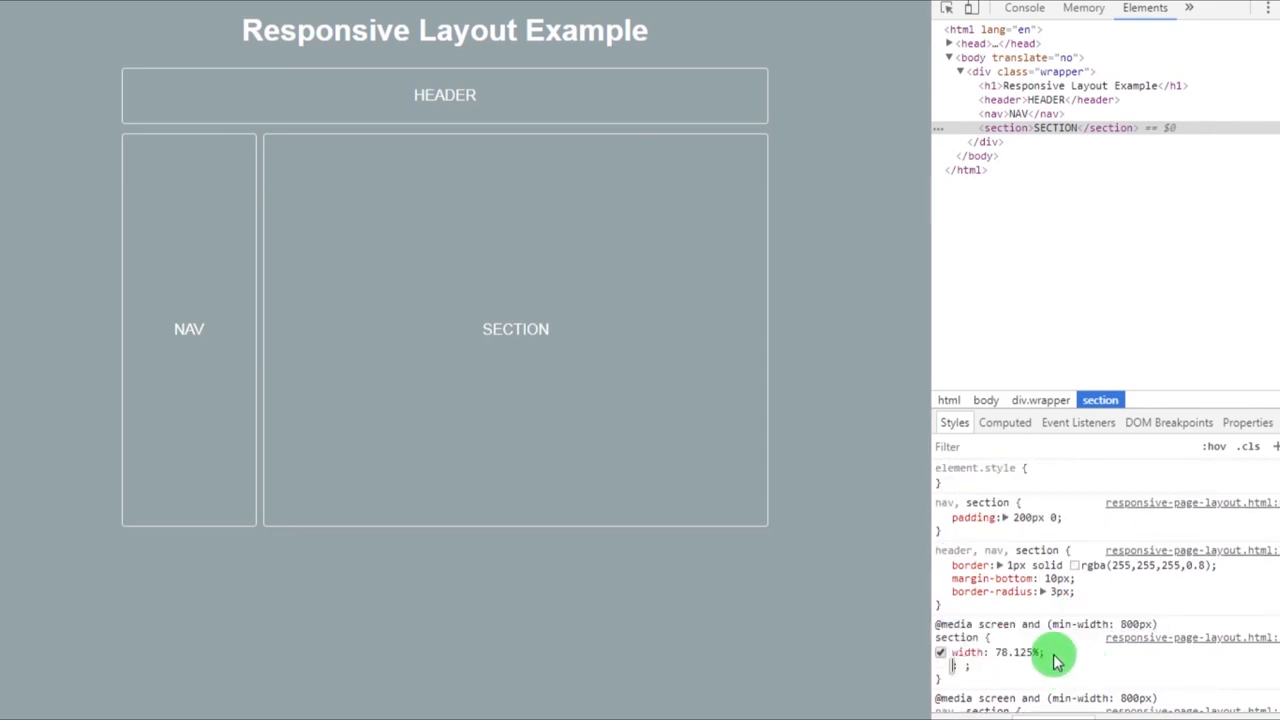
left_click(1000, 113)
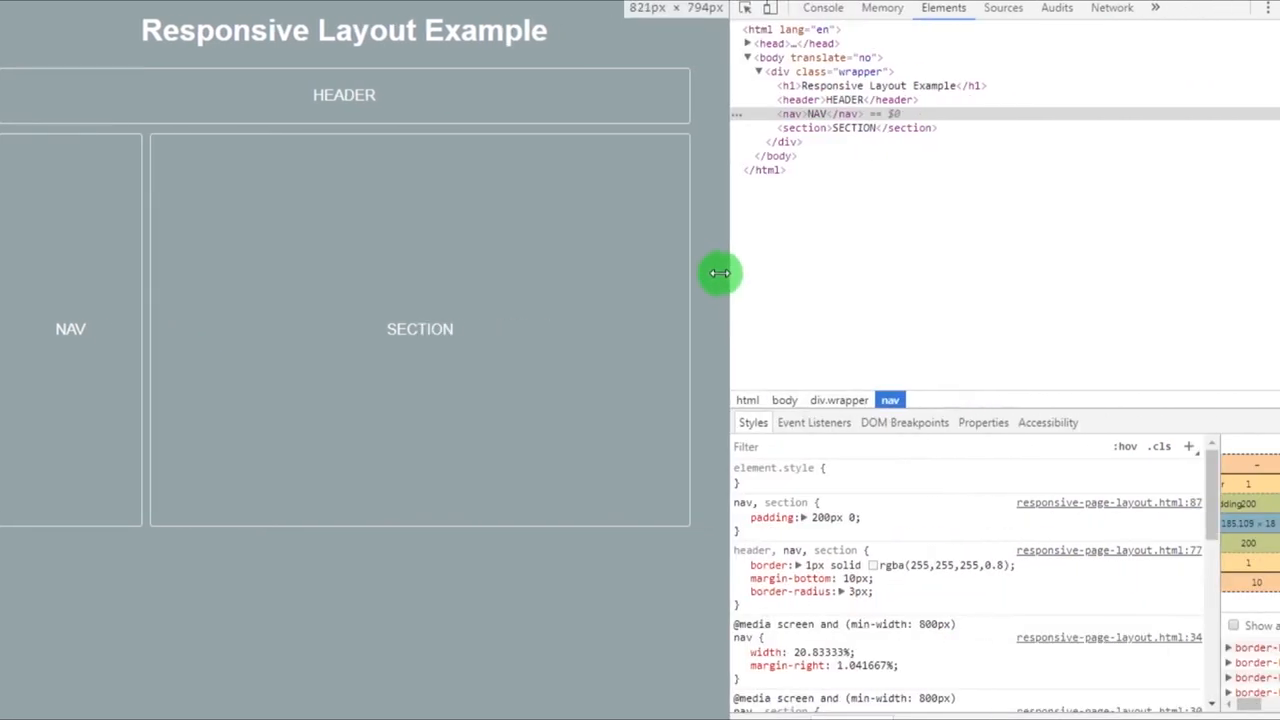
left_click_drag(720, 274, 735, 301)
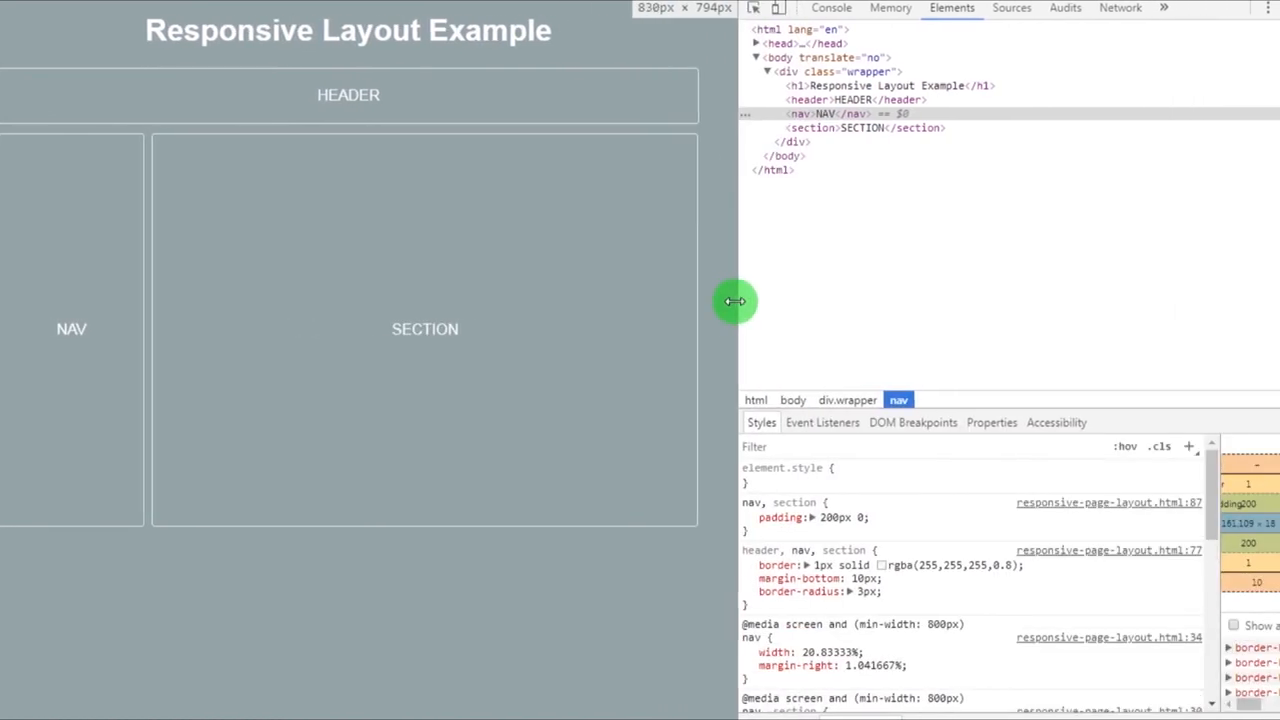
left_click_drag(735, 301, 730, 325)
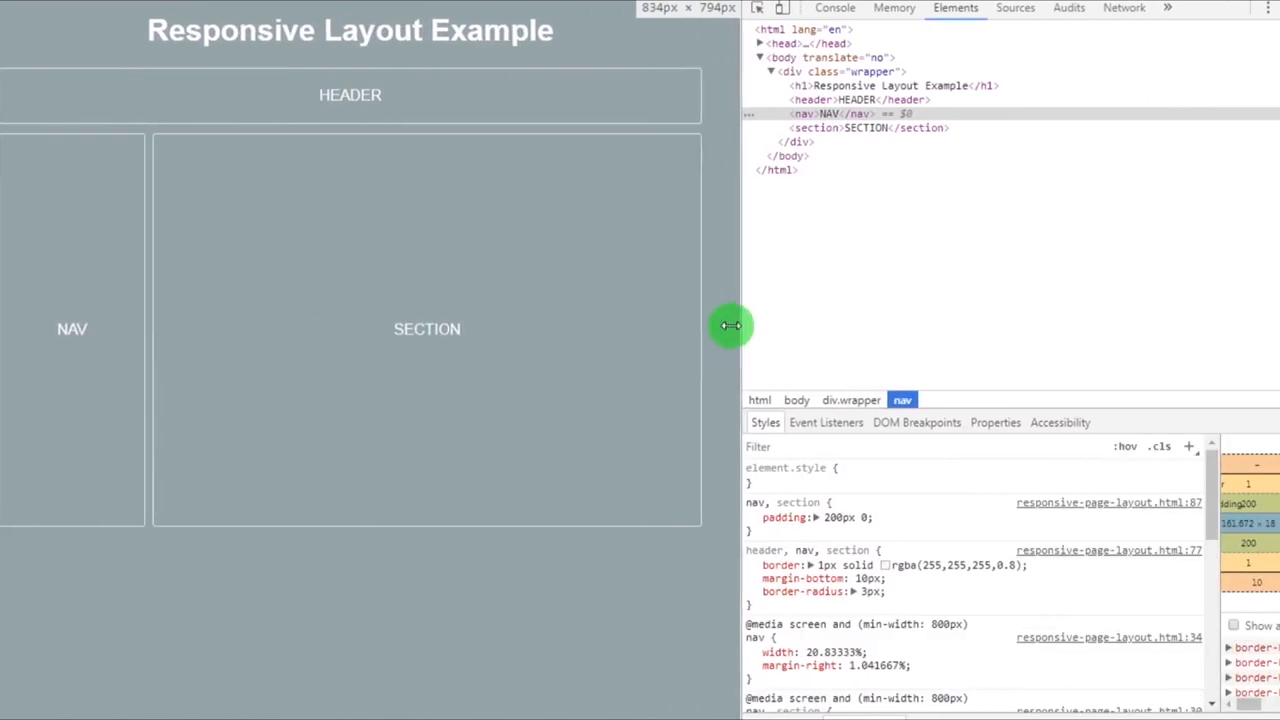